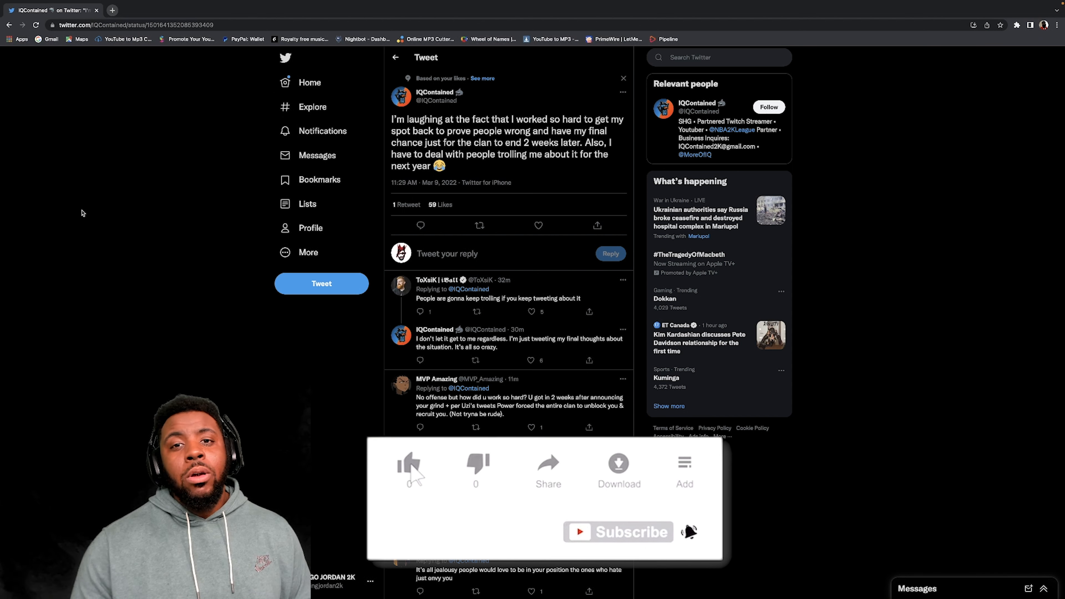
View the 2K NextMakers signing tweet on its own page and read through its replies.
click(408, 466)
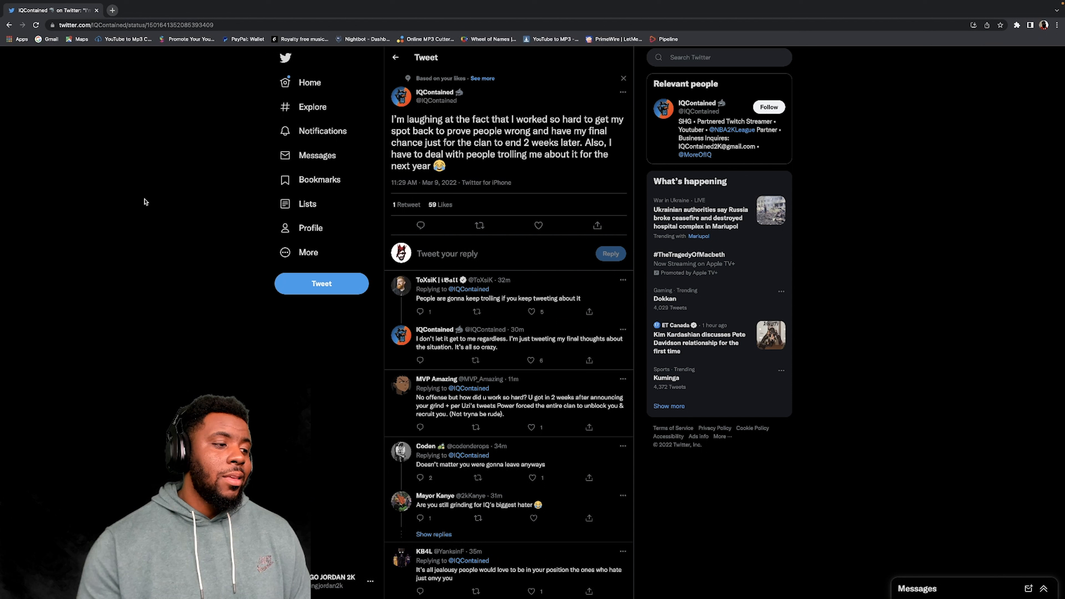
scroll(down, 3)
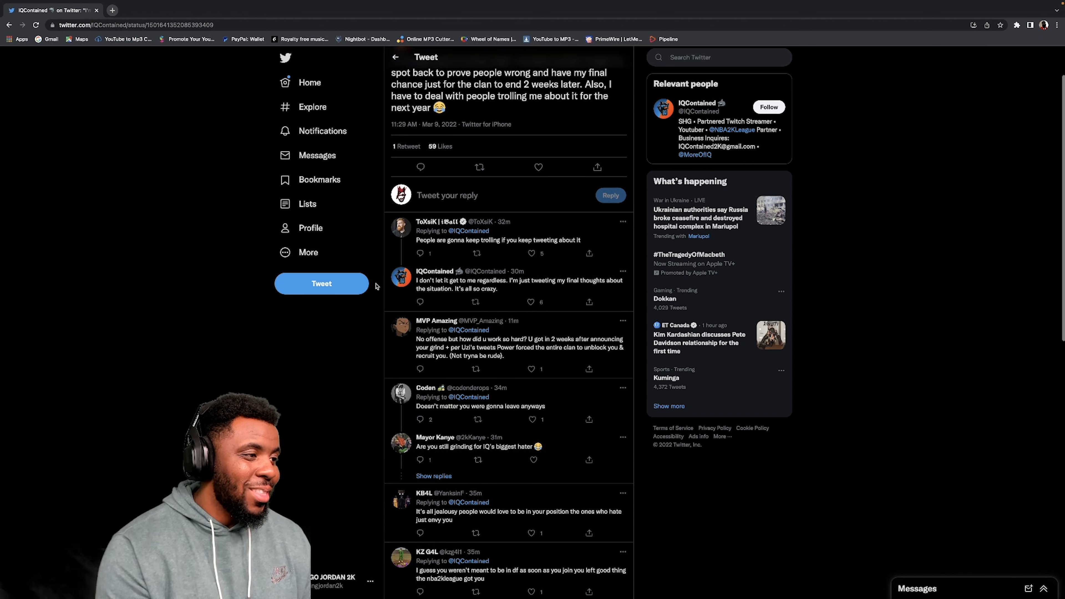
key(ctrl+plus)
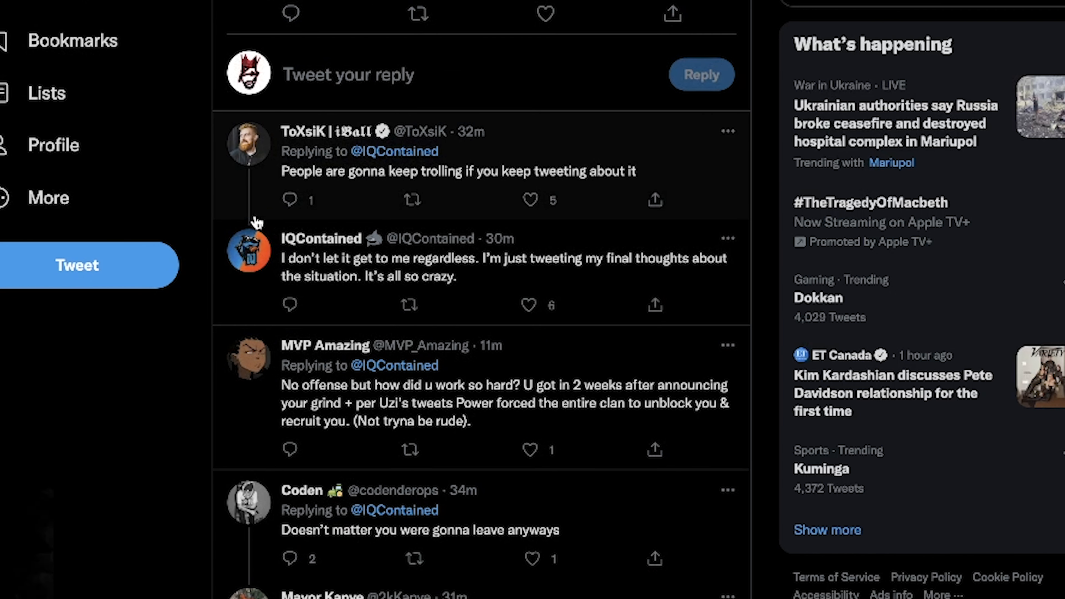
scroll(down, 3)
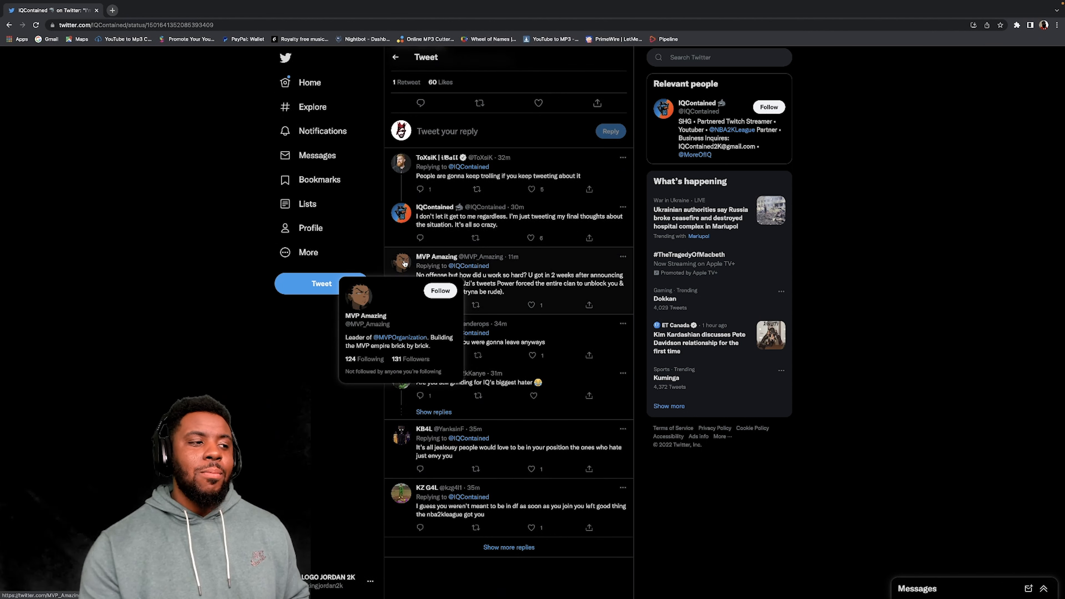
mouse_move(379, 207)
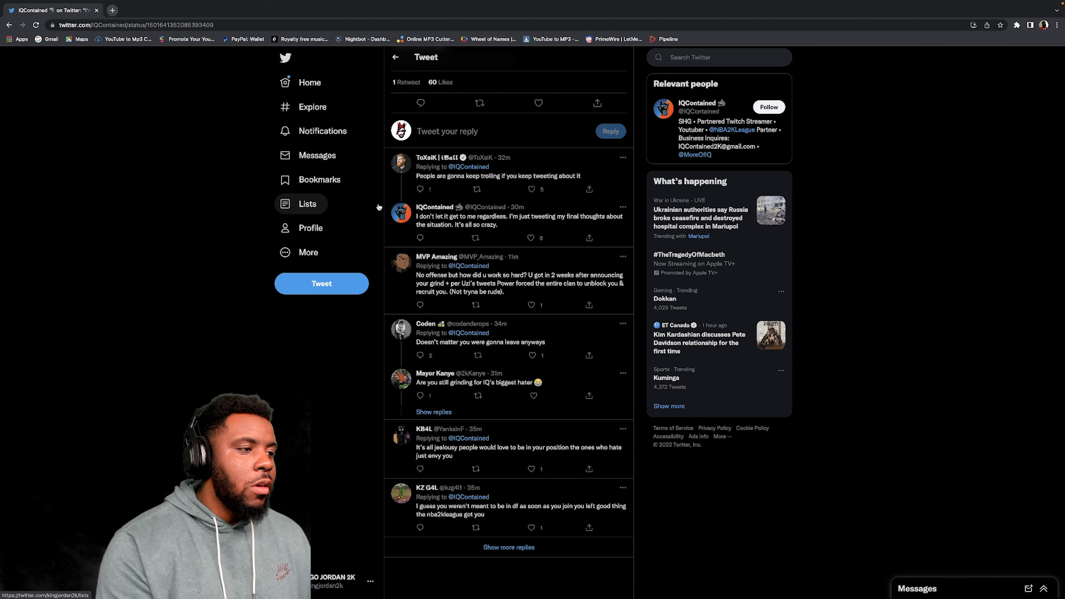
mouse_move(402, 264)
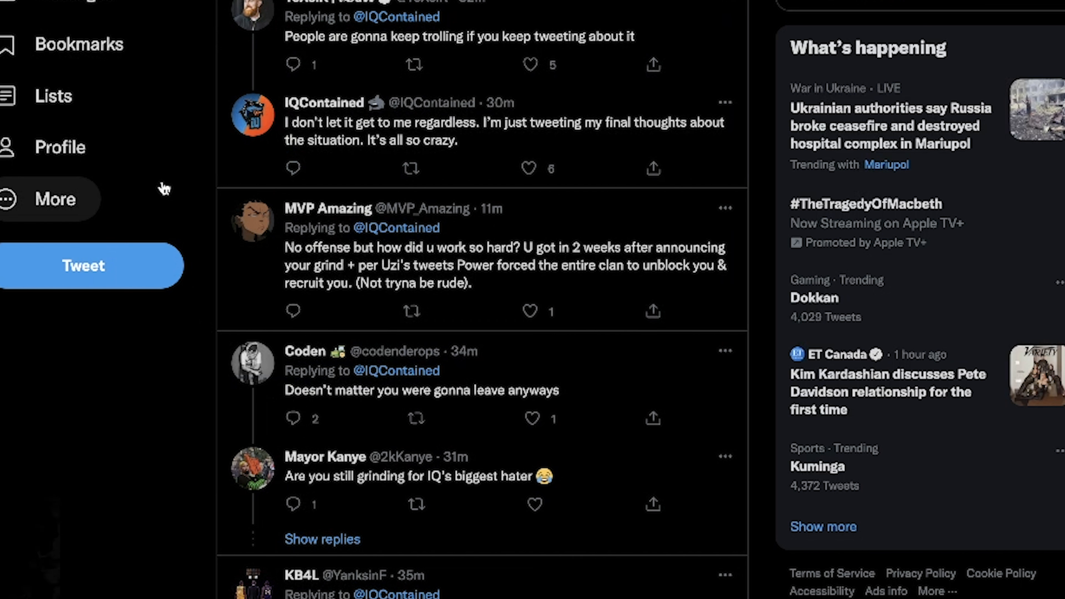
scroll(up, 3)
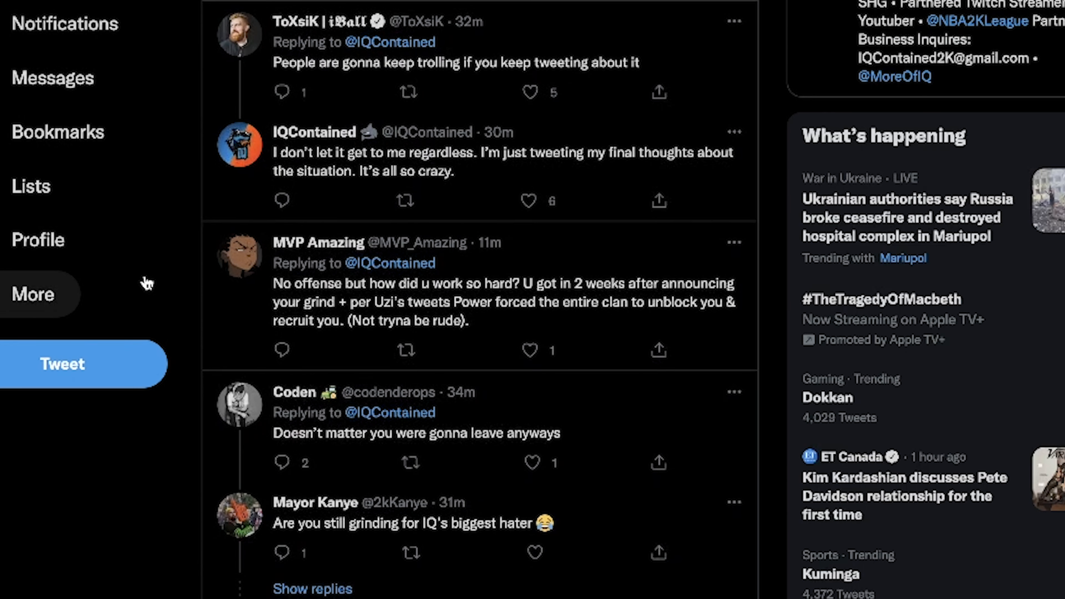
scroll(down, 3)
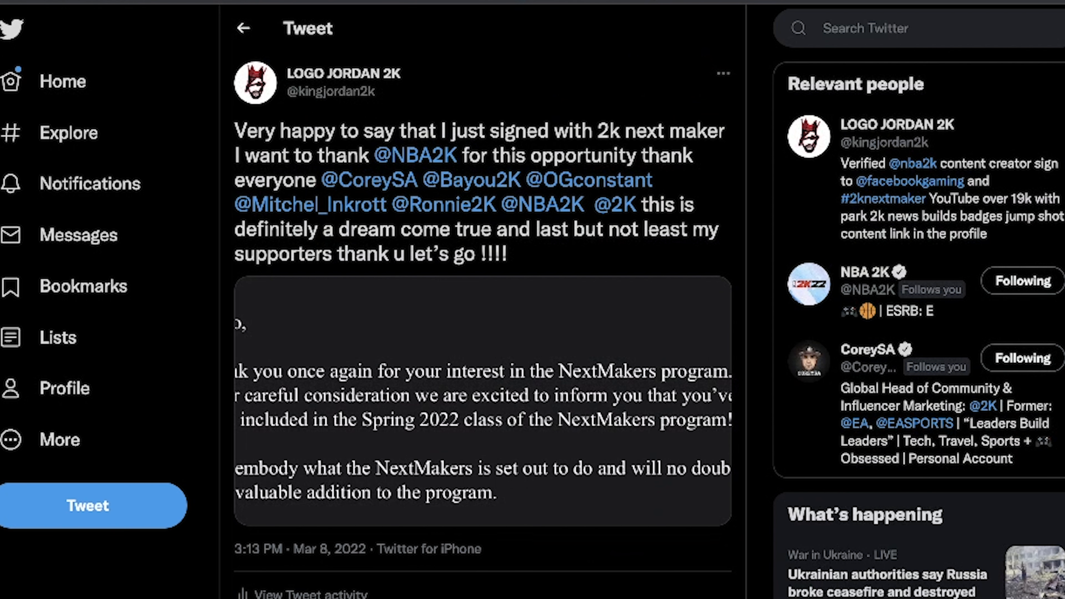
scroll(up, 3)
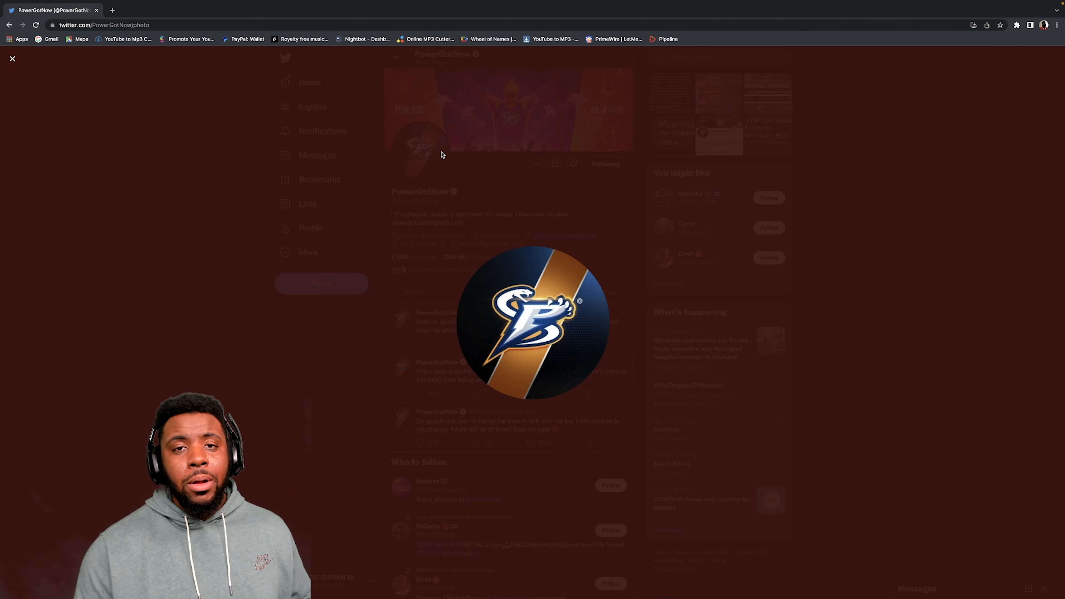
Close the enlarged PowerGotNow profile picture.
click(12, 58)
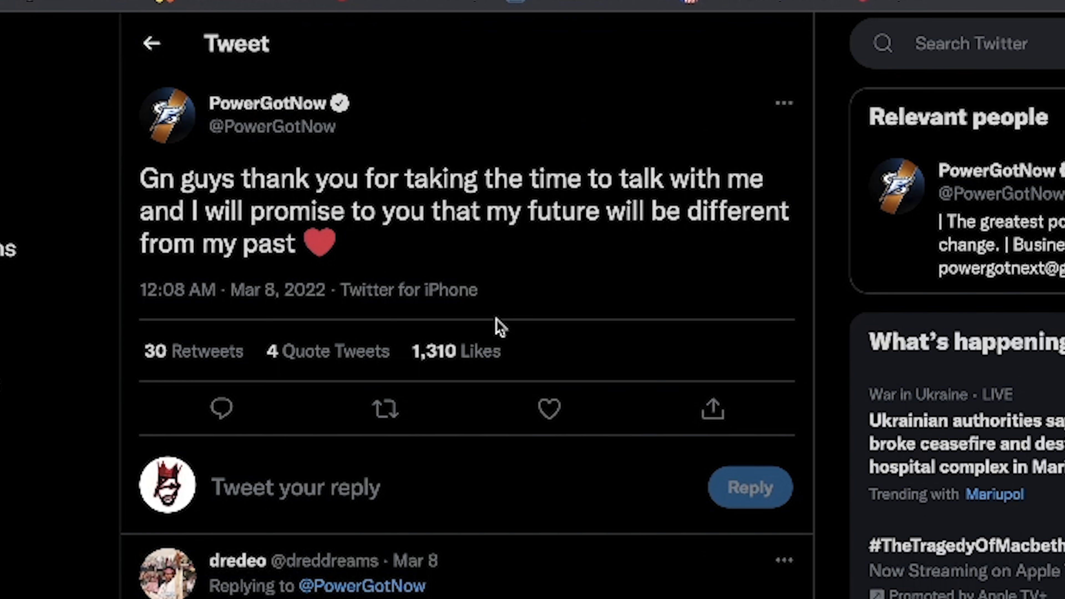
Scroll the good-night tweet's replies and open the one about watching DF clan in 2K20.
scroll(down, 3)
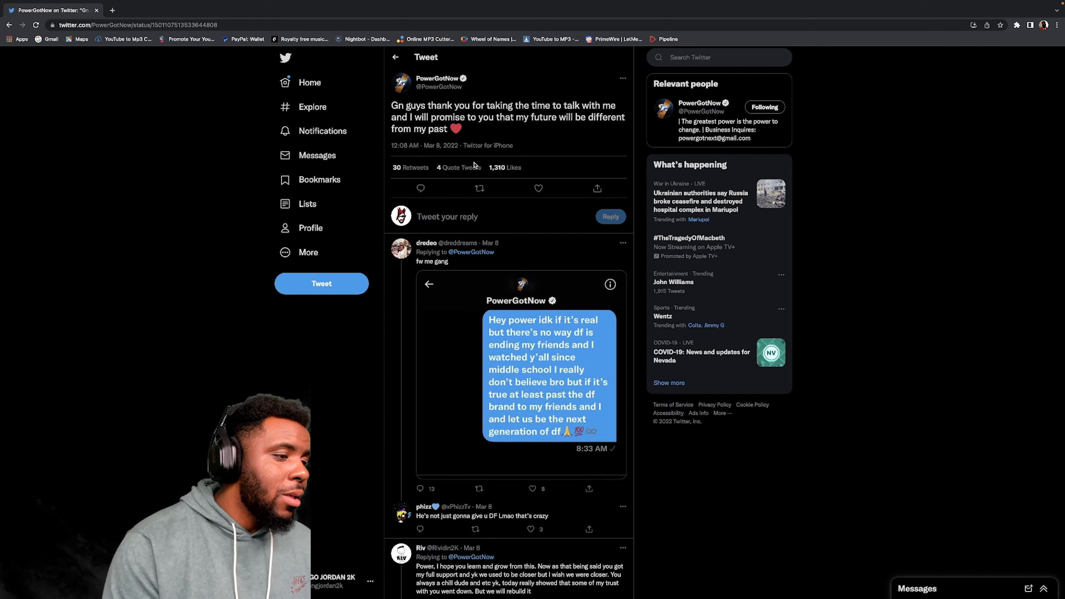
scroll(down, 3)
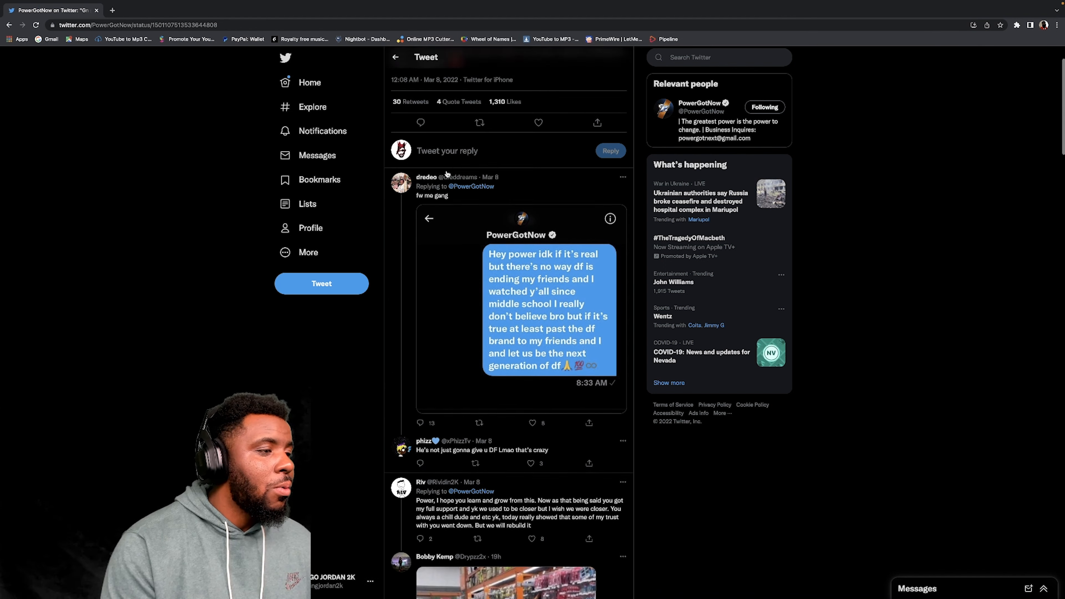
scroll(down, 3)
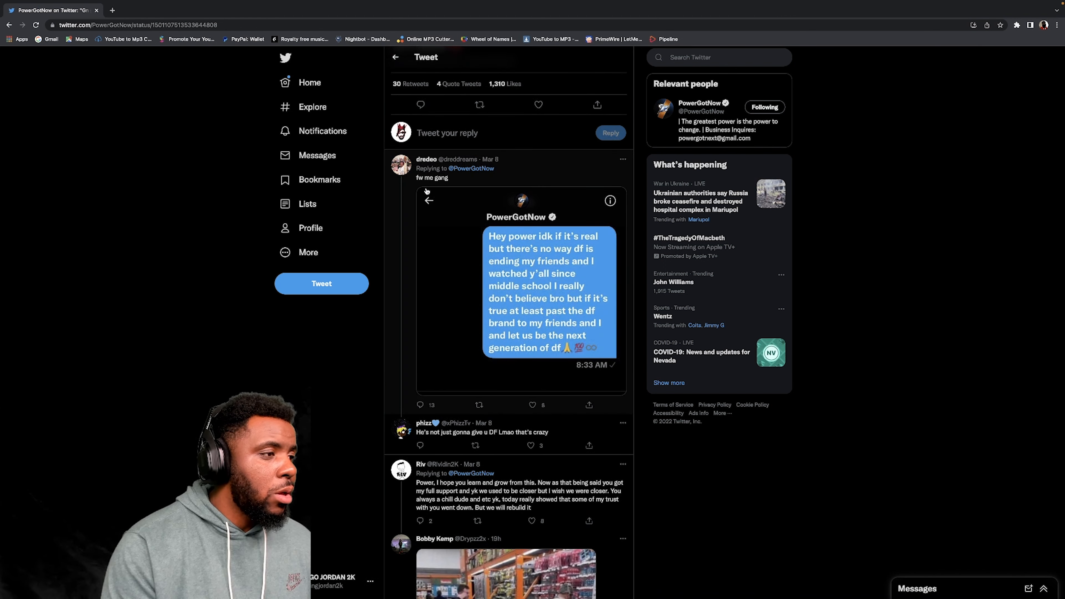
mouse_move(463, 213)
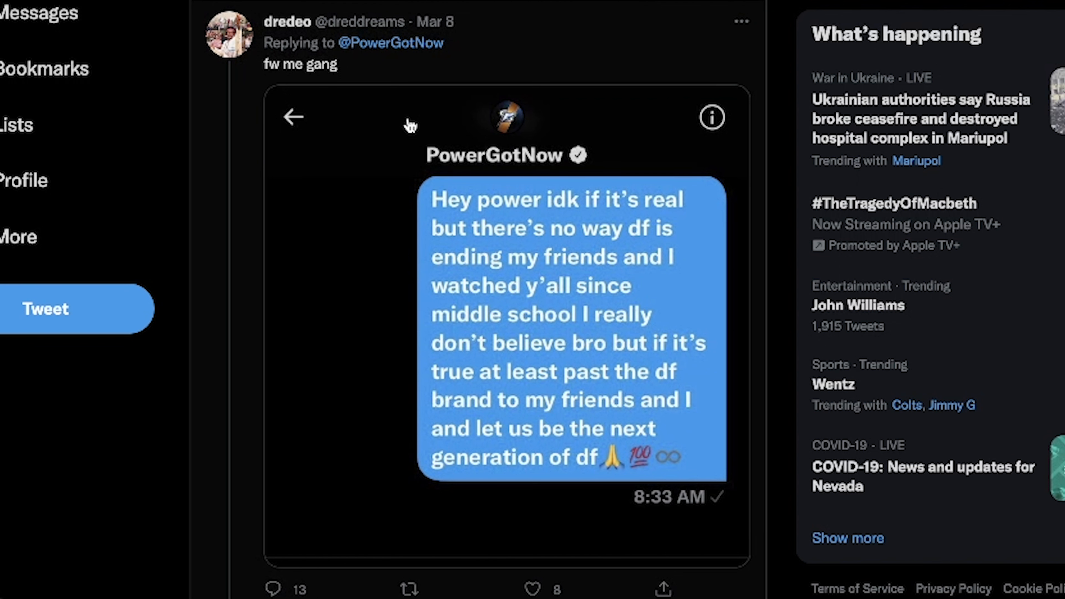
scroll(down, 3)
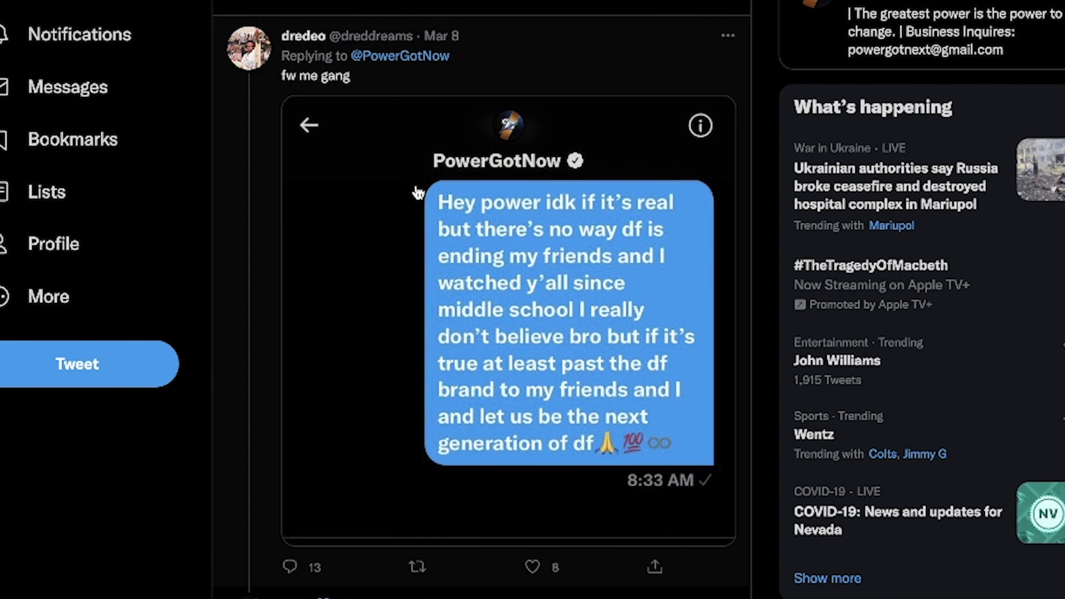
mouse_move(539, 220)
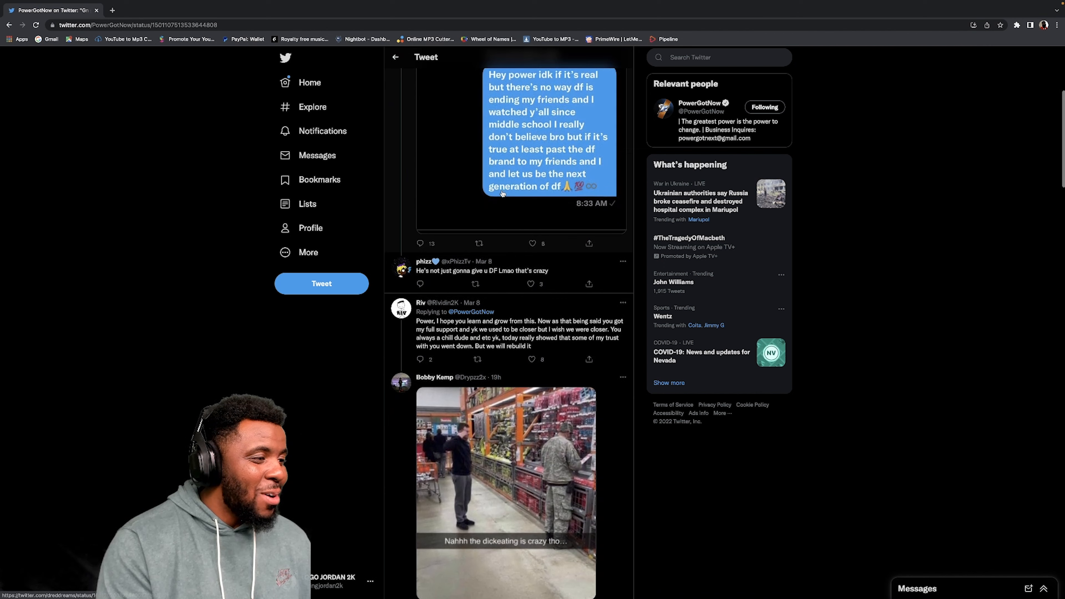
scroll(down, 3)
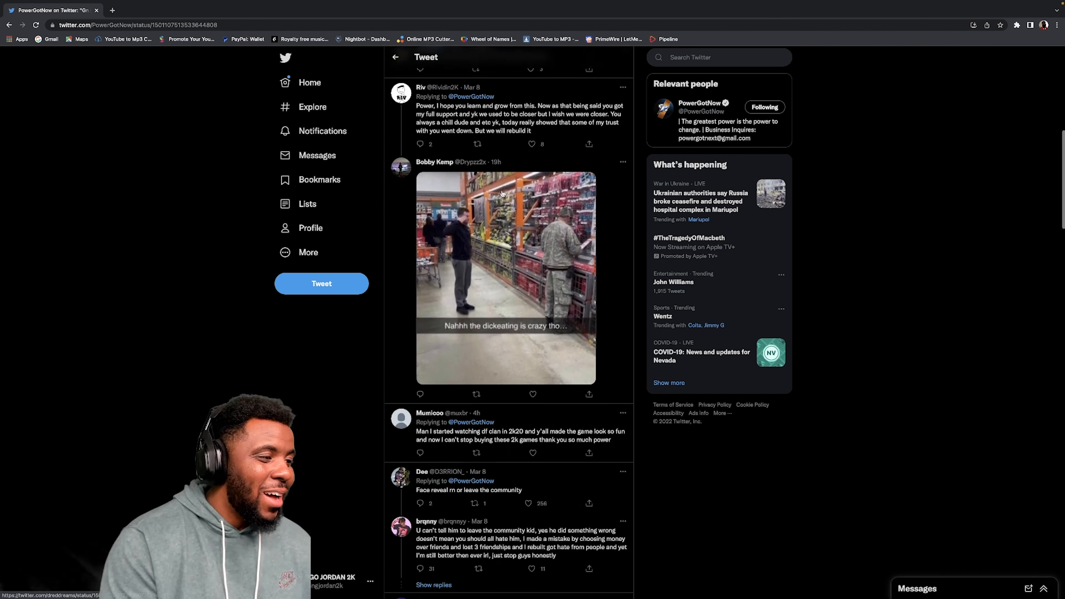
scroll(down, 3)
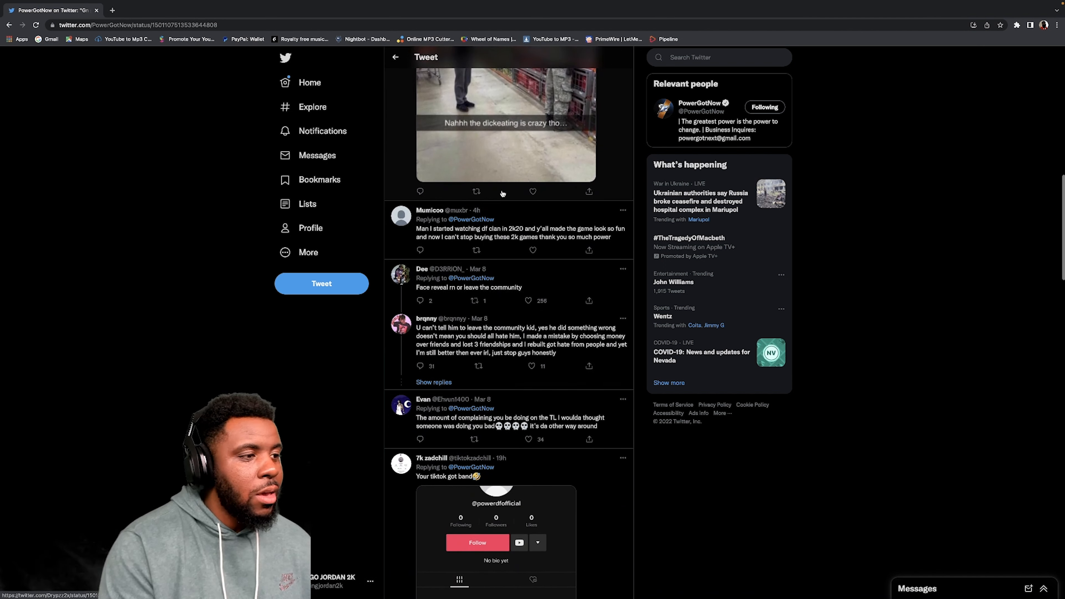
click(521, 228)
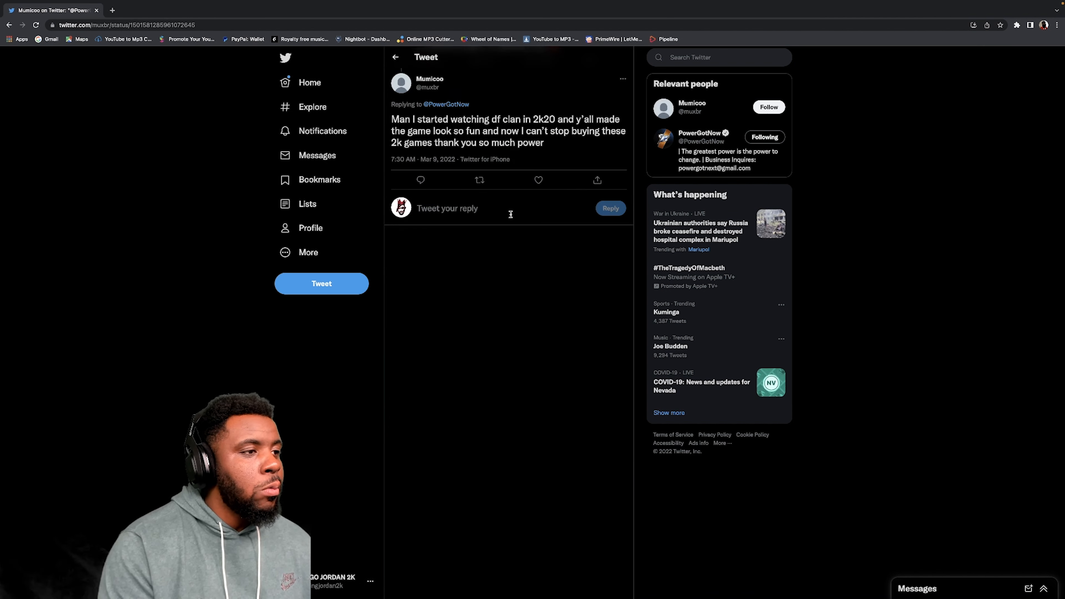
Zoom in and scroll further down the replies under the good-night tweet.
key(ctrl+plus)
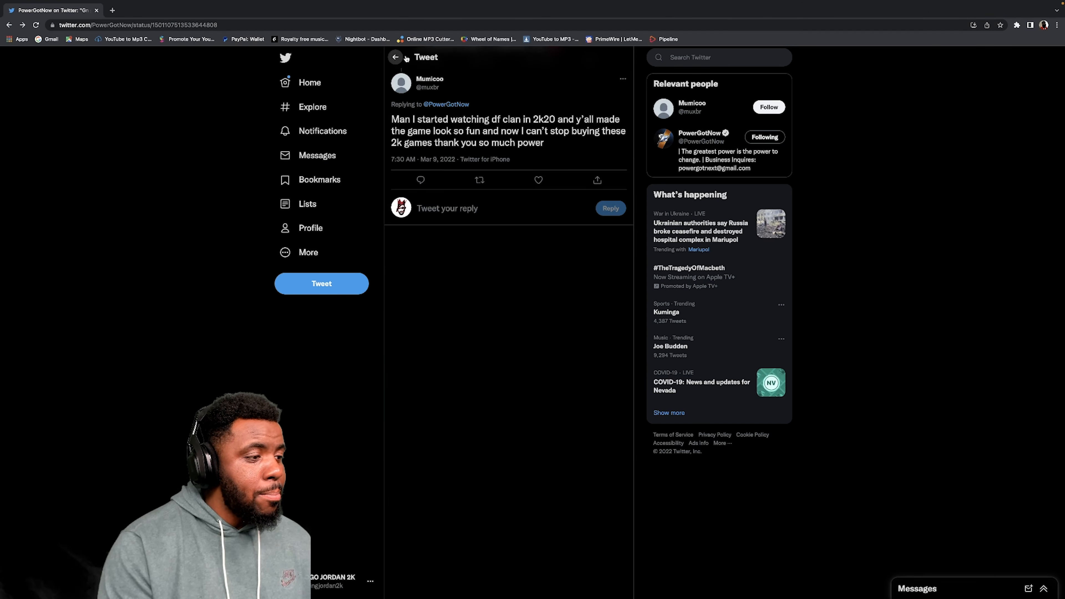
scroll(down, 3)
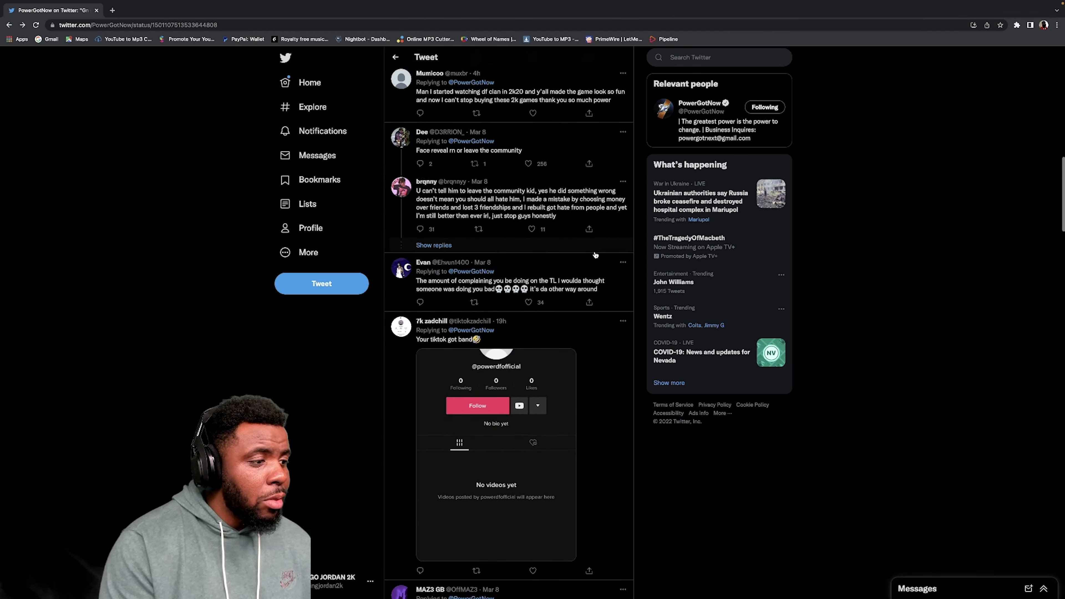
scroll(down, 3)
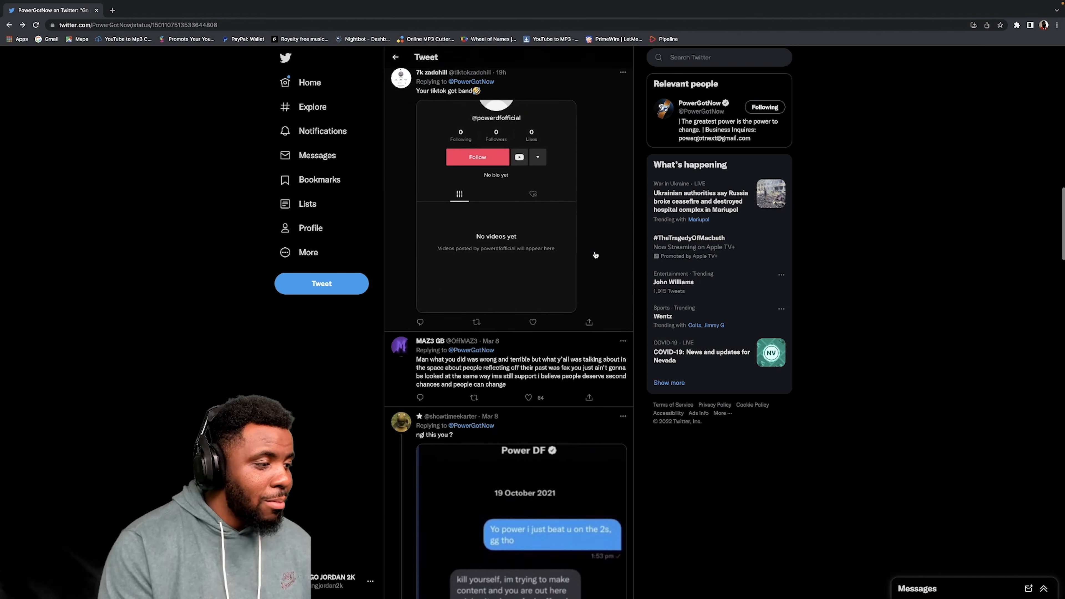
scroll(down, 3)
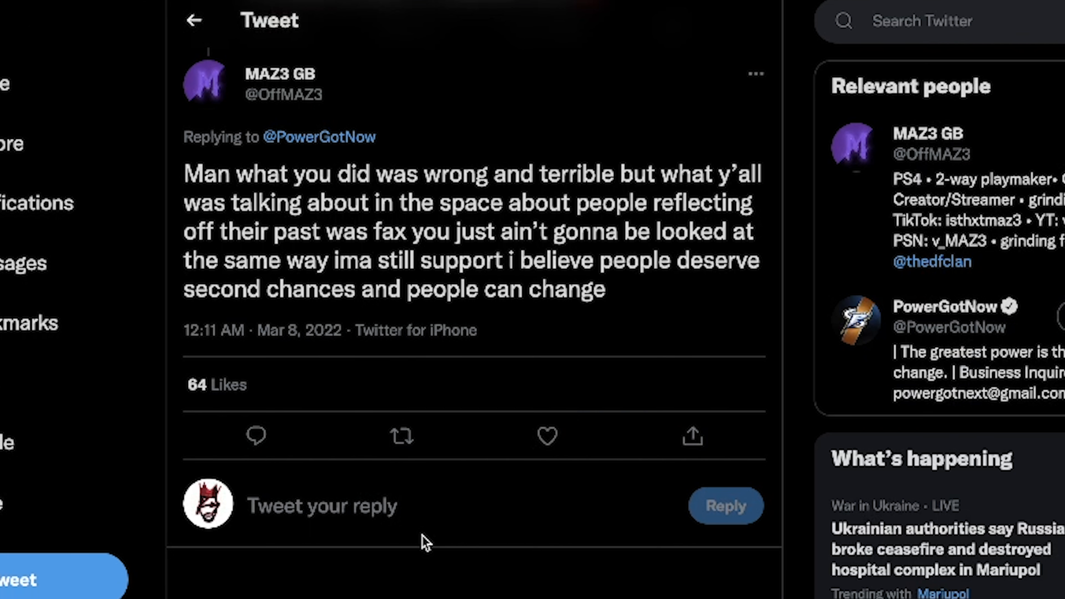
Scroll down the replies toward the one about second chances.
scroll(down, 3)
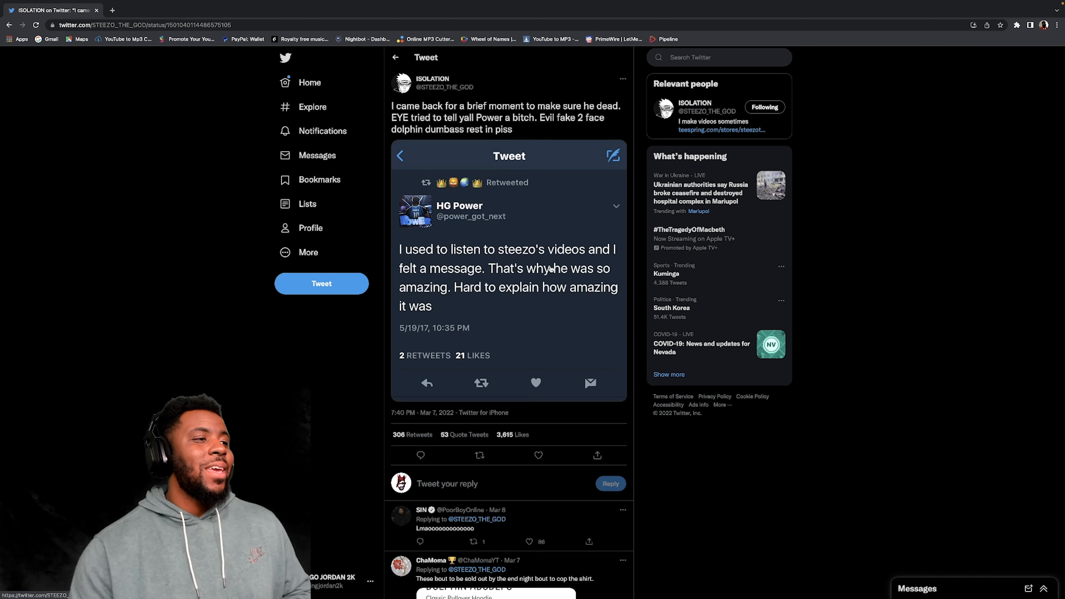
key(ctrl+plus)
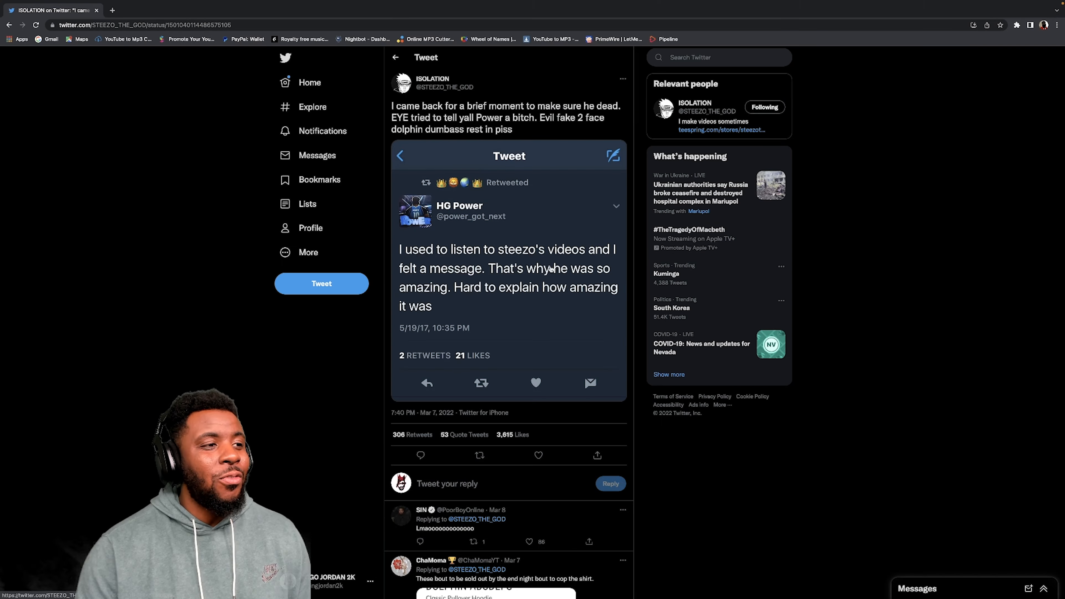
key(ctrl+plus)
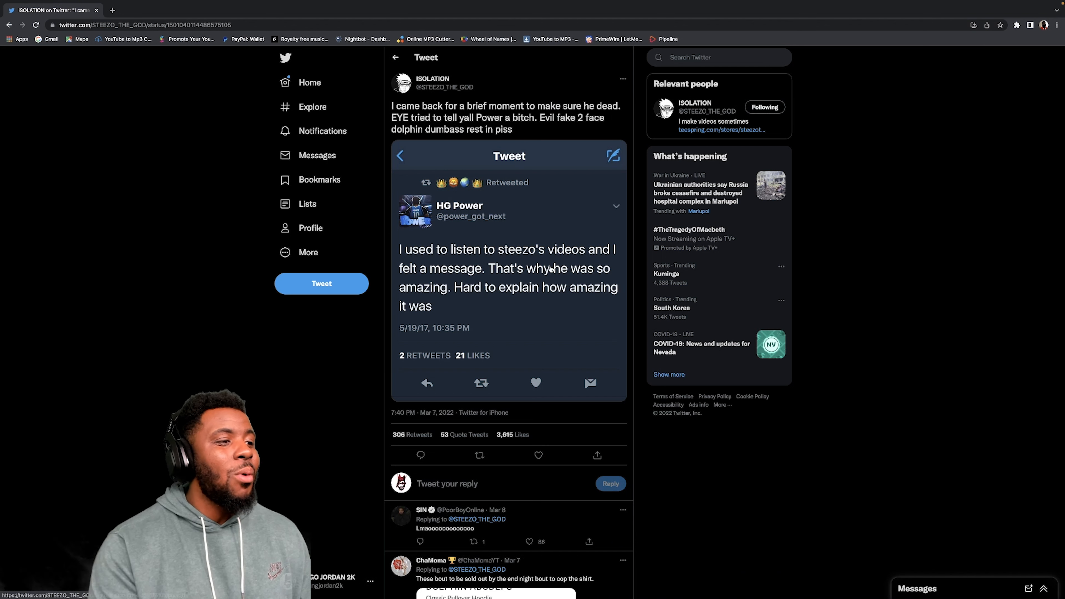
mouse_move(586, 217)
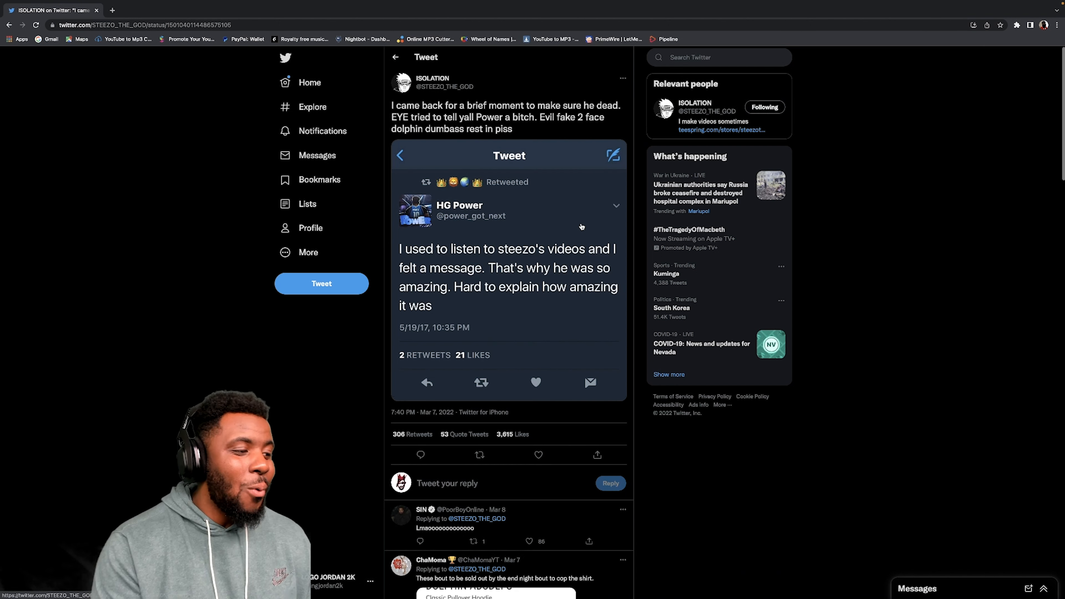
scroll(down, 3)
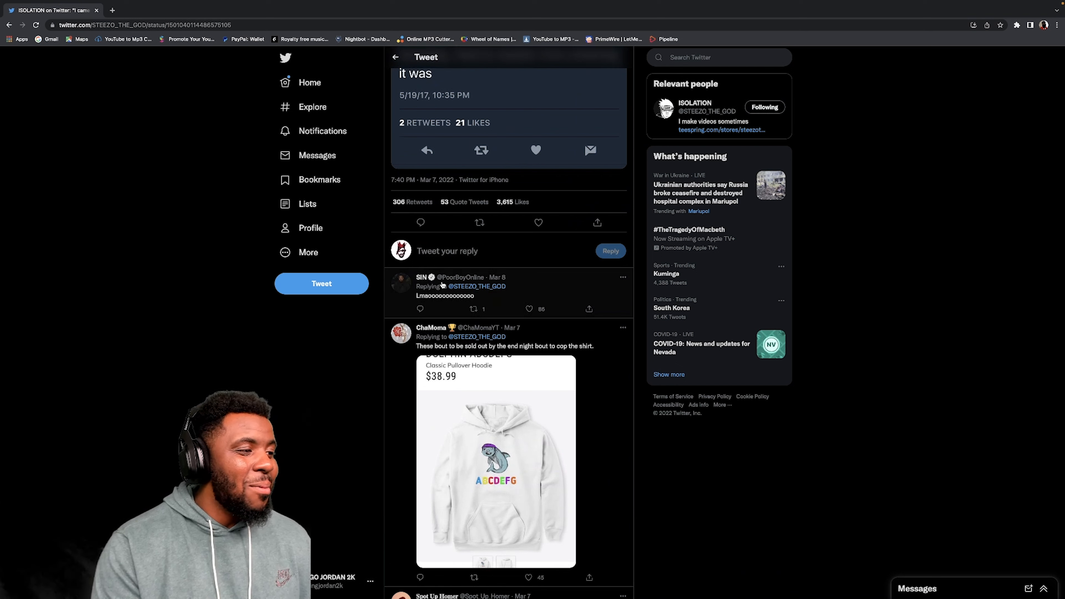
click(445, 285)
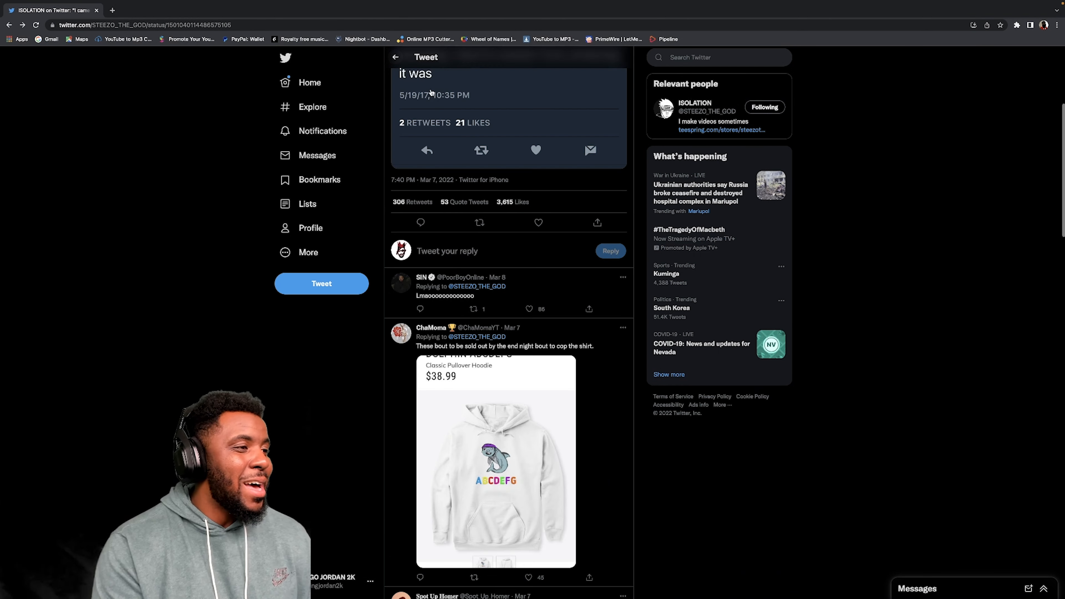
scroll(down, 3)
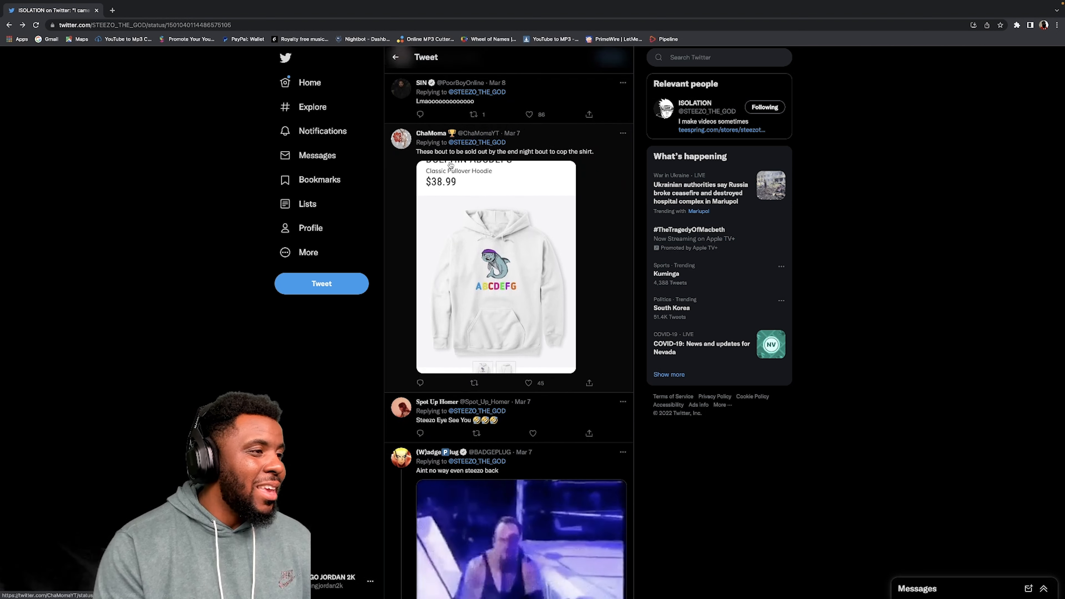
mouse_move(569, 179)
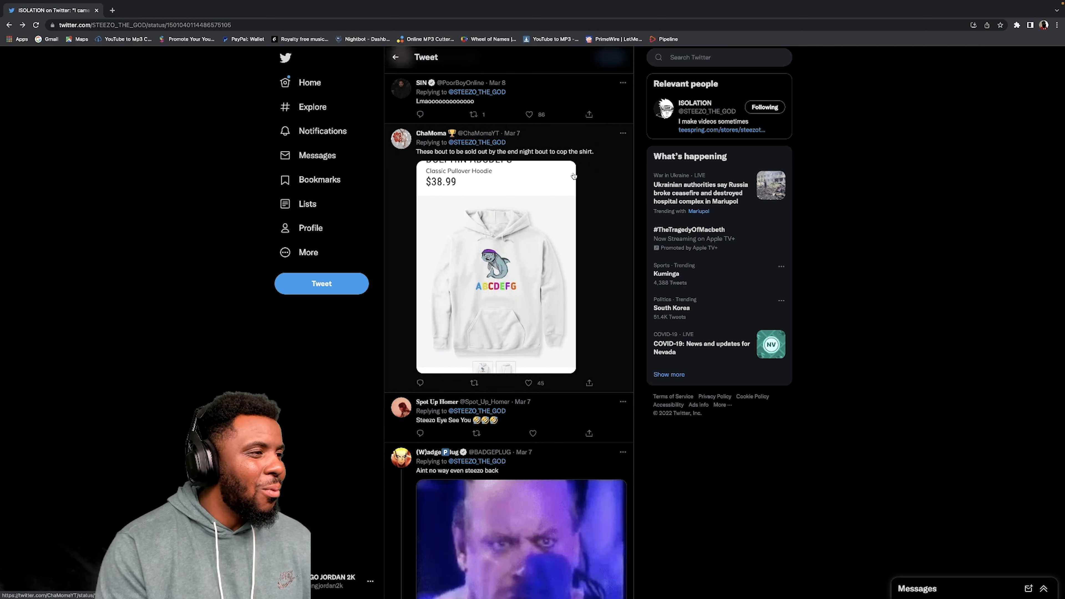
click(496, 272)
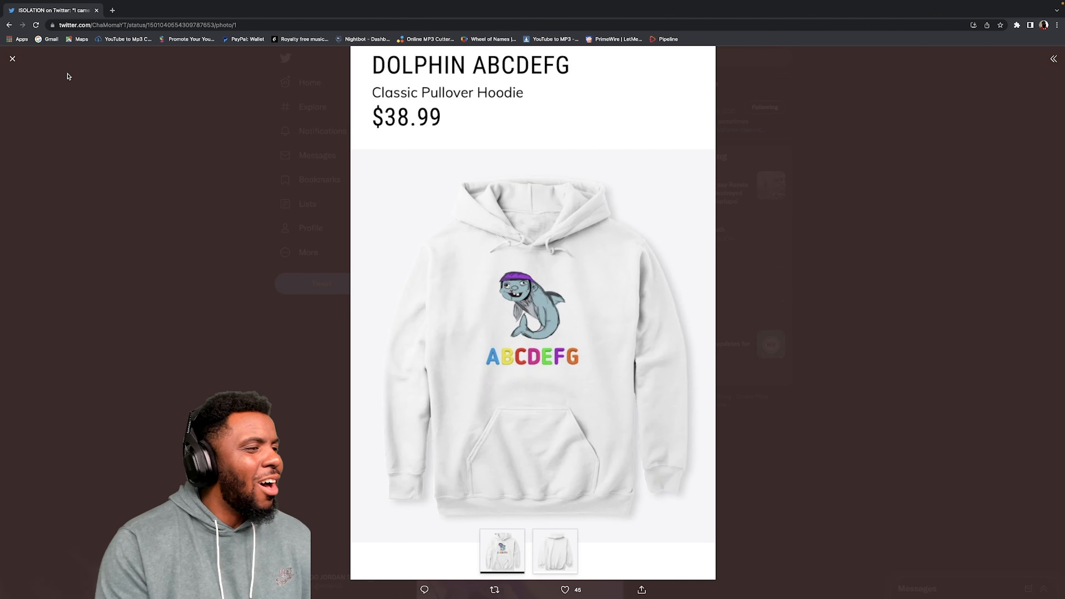
mouse_move(12, 58)
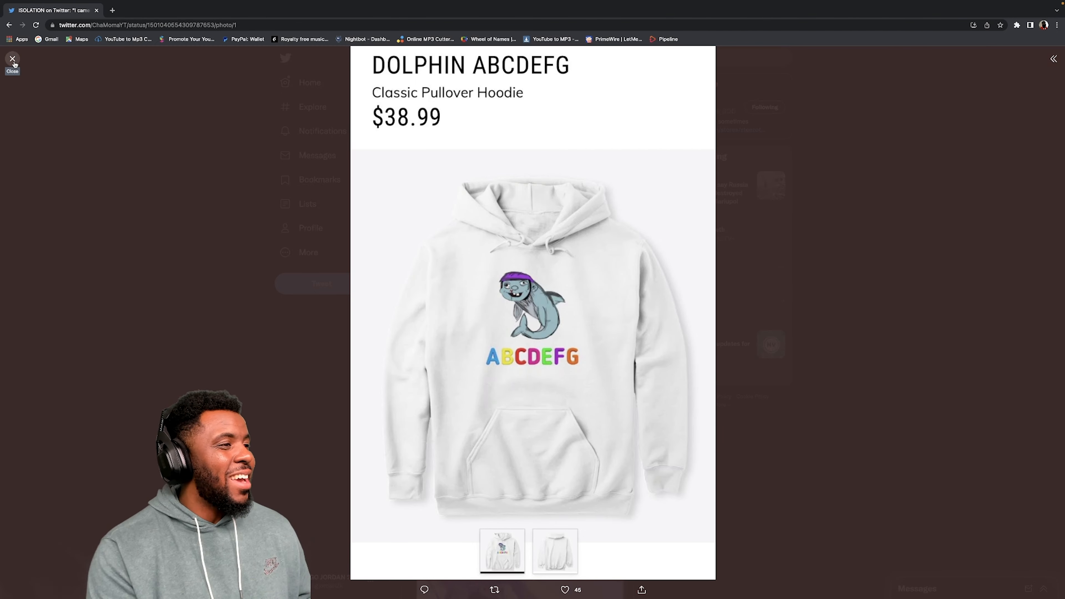
click(12, 59)
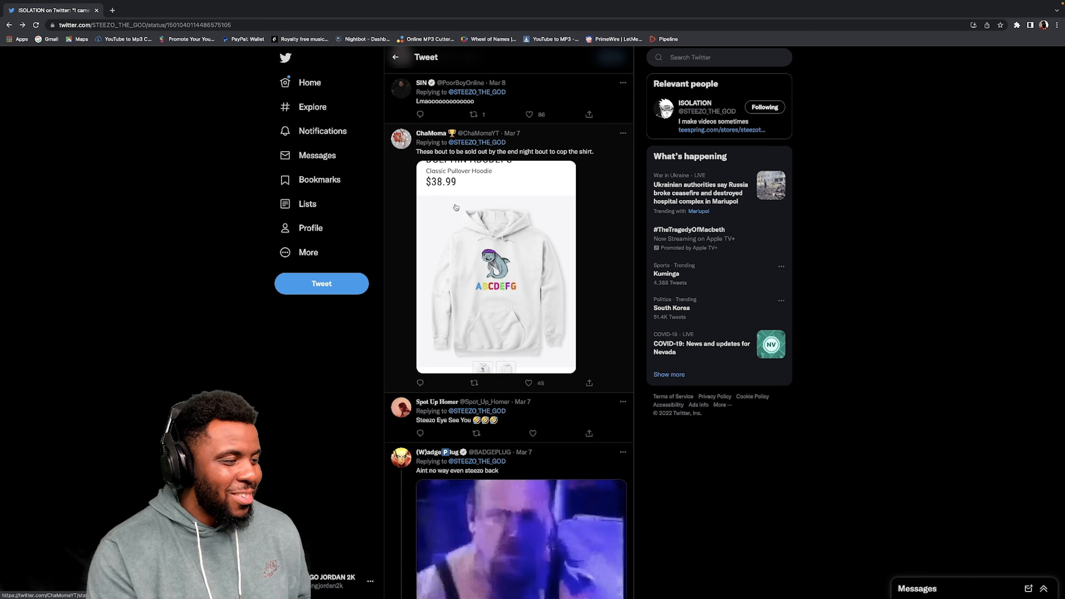
Bring the 'Aint no way even steezo back' reply into view and open it on its own page.
scroll(down, 3)
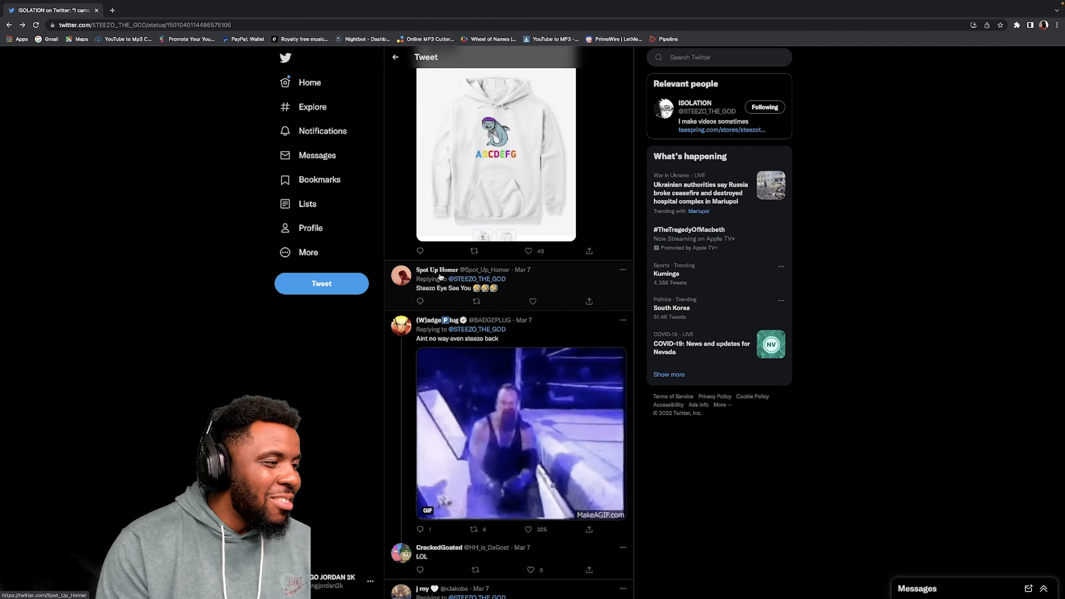
click(475, 330)
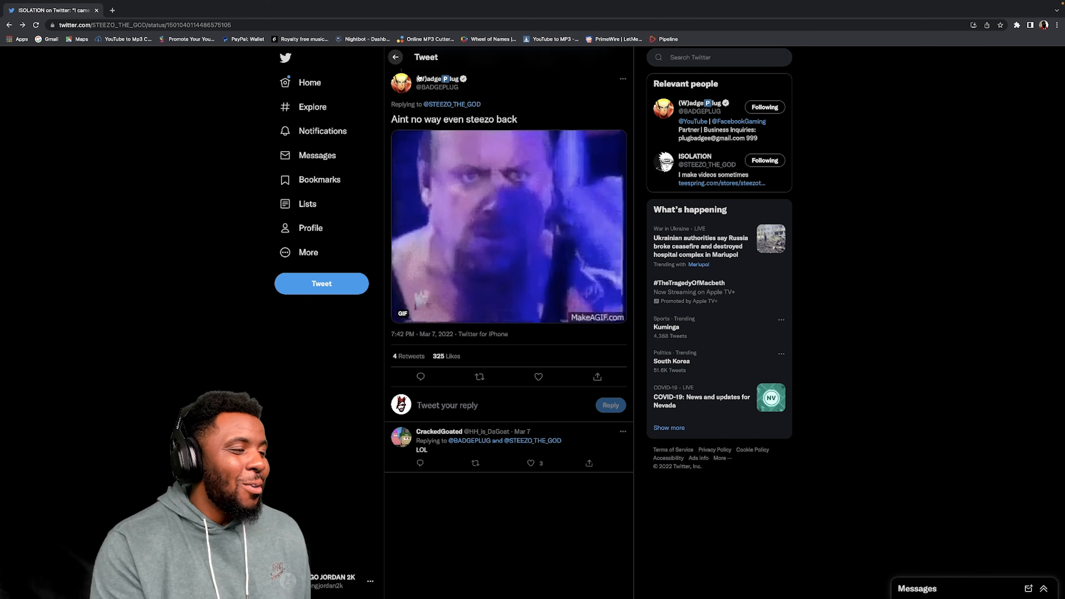
scroll(down, 3)
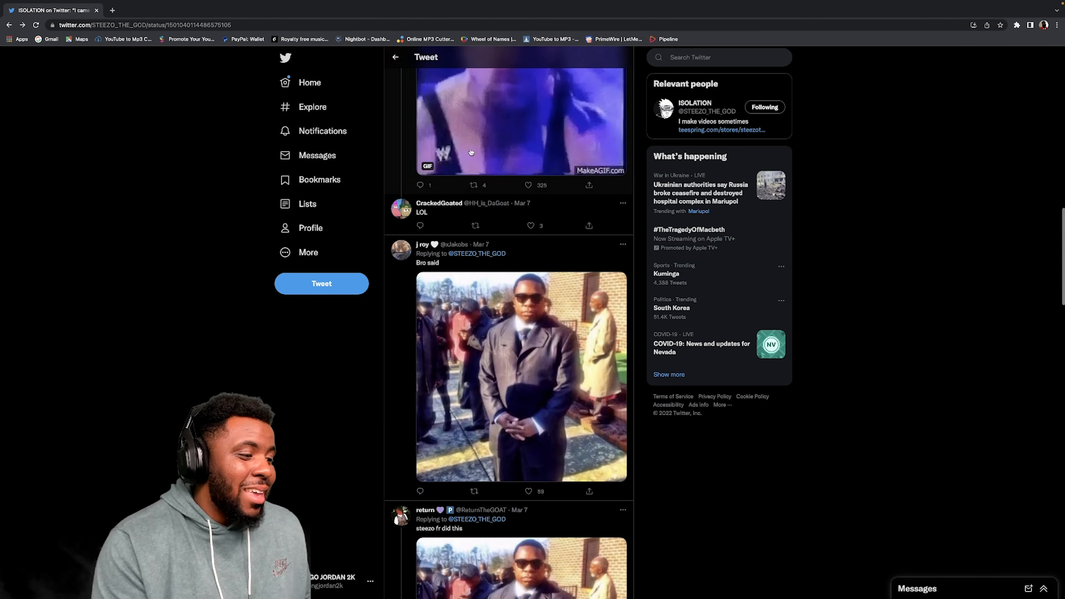
scroll(down, 3)
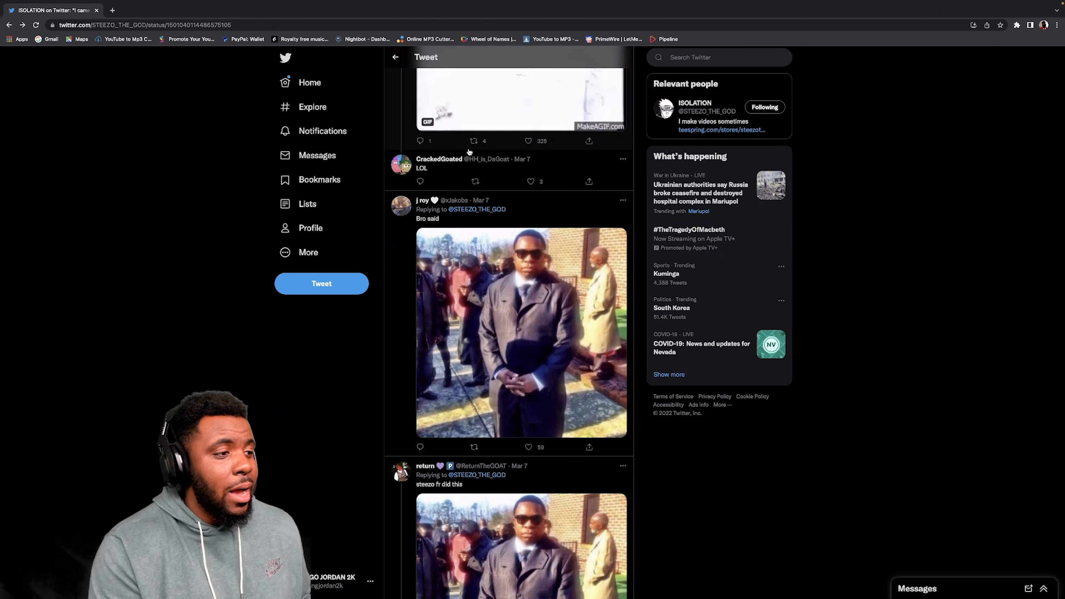
scroll(down, 3)
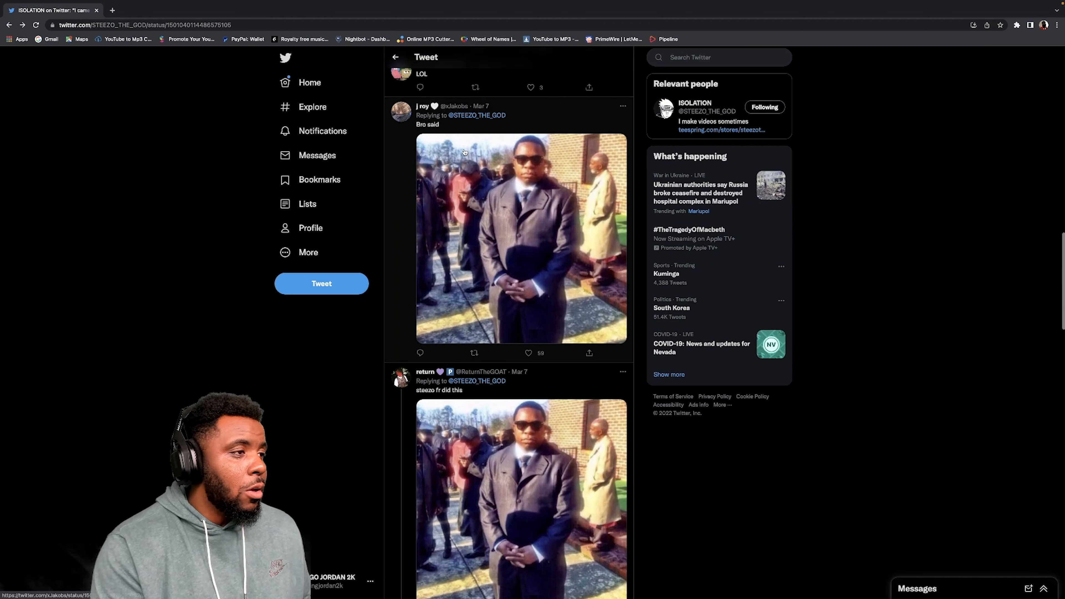
scroll(down, 3)
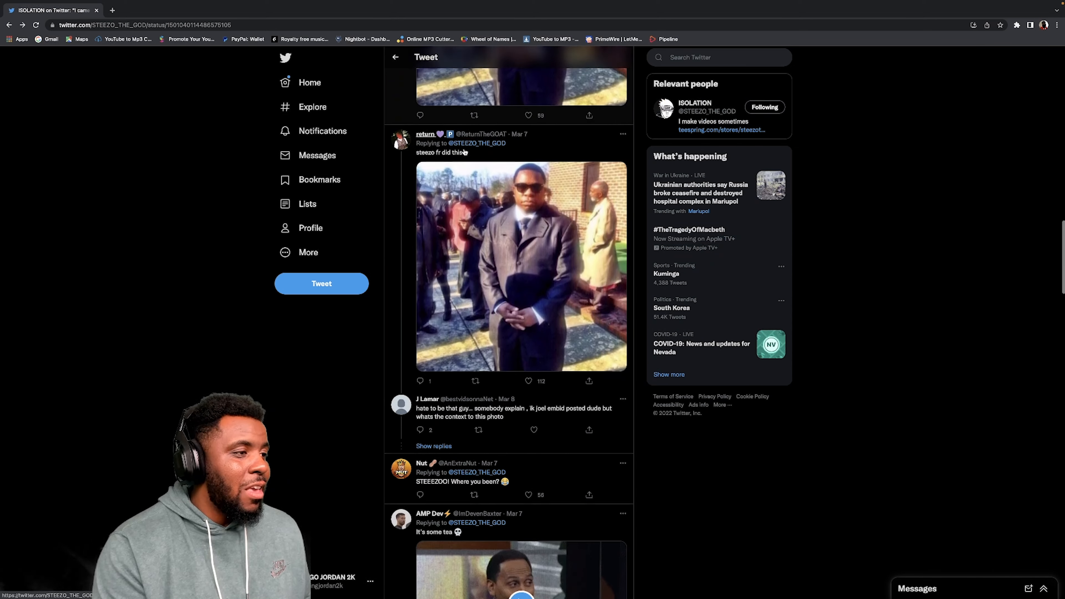
scroll(down, 3)
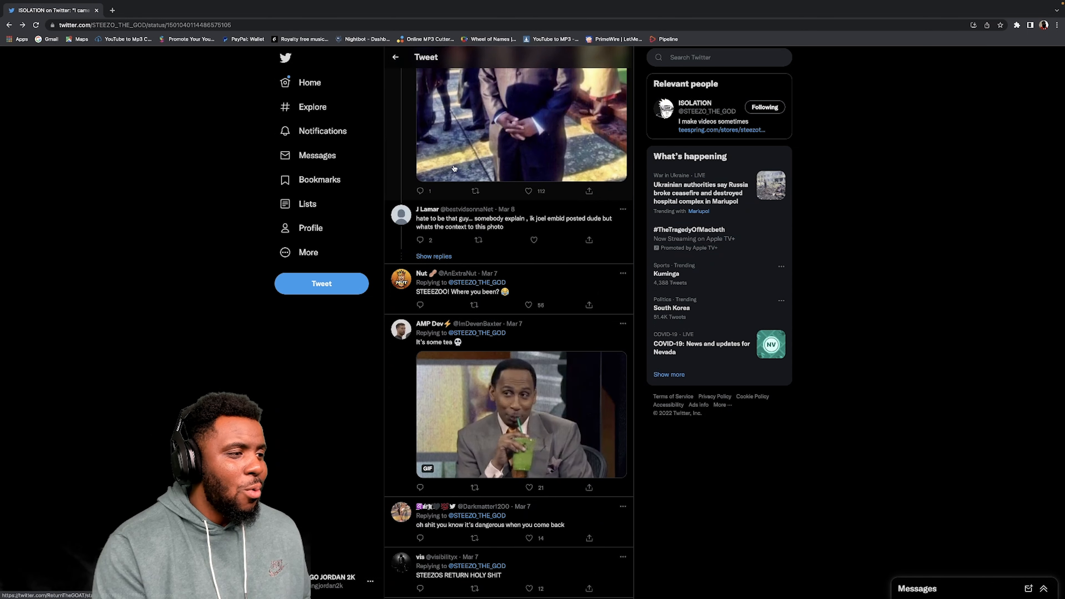
scroll(down, 3)
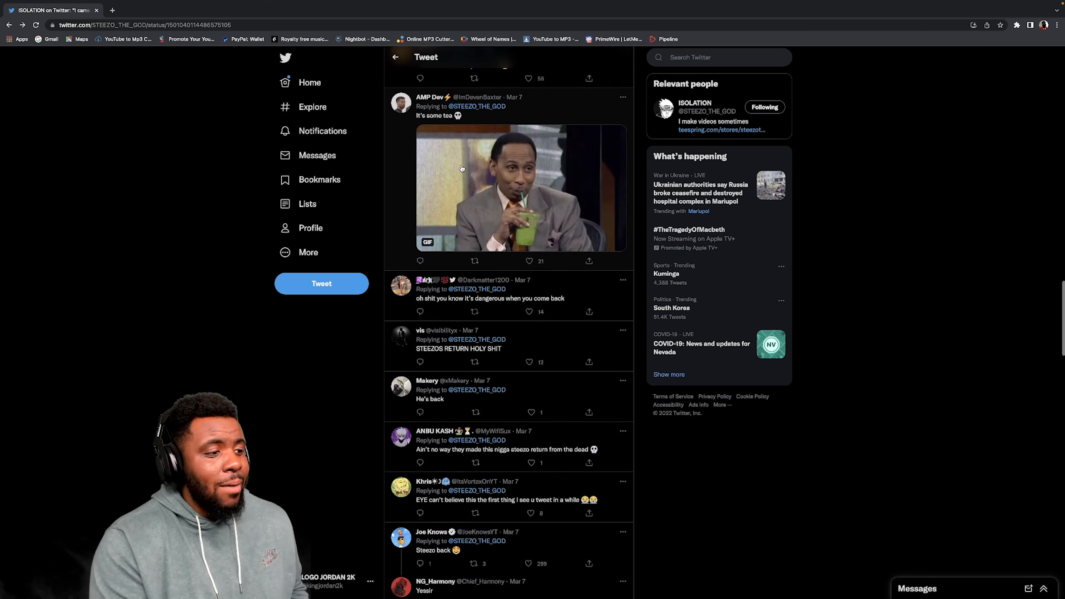
scroll(down, 3)
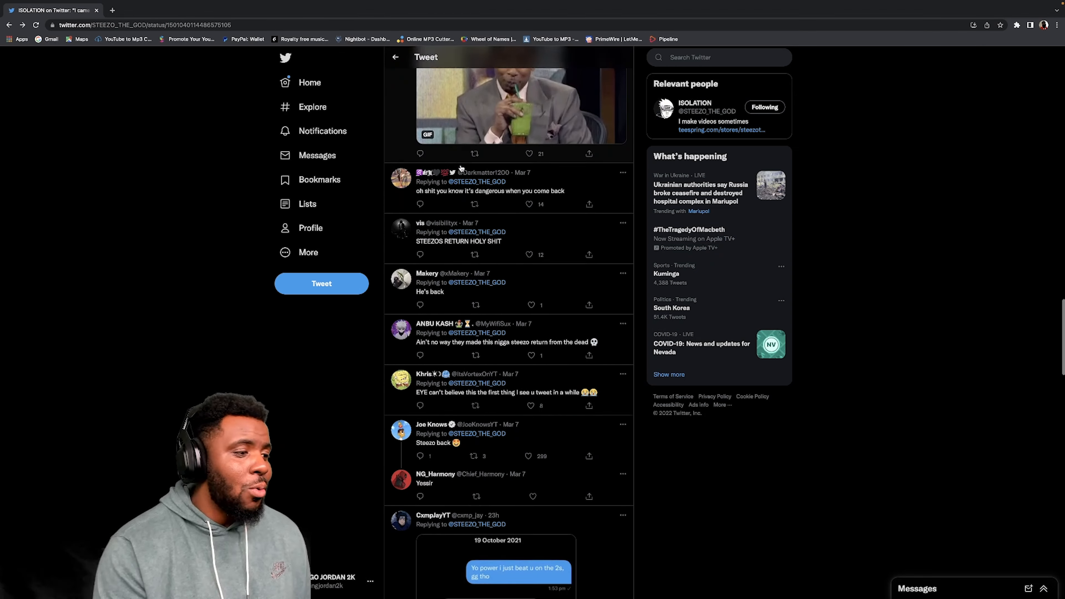
scroll(down, 3)
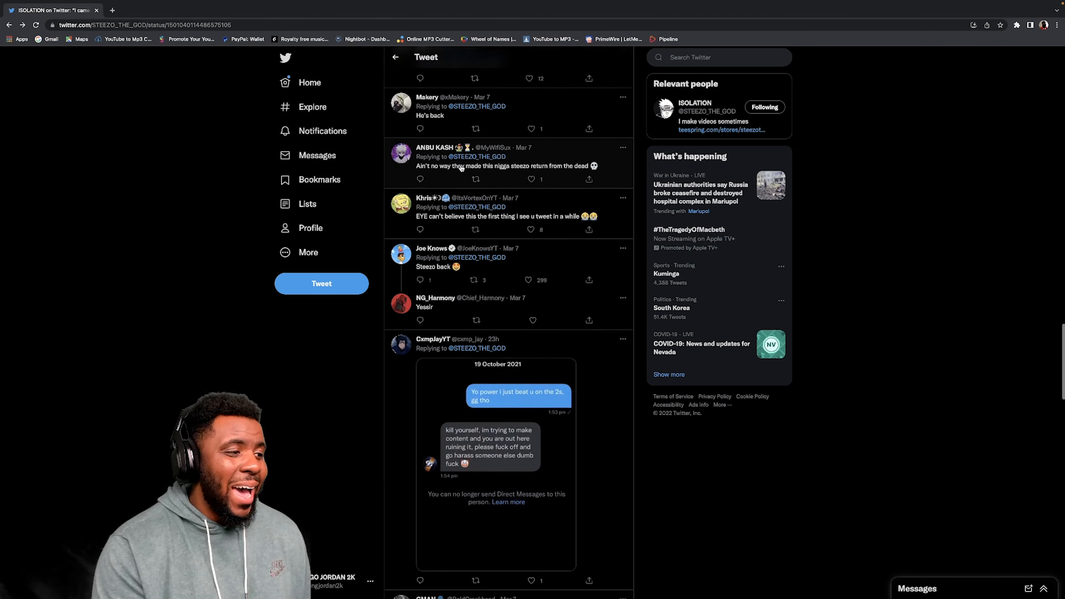
scroll(down, 3)
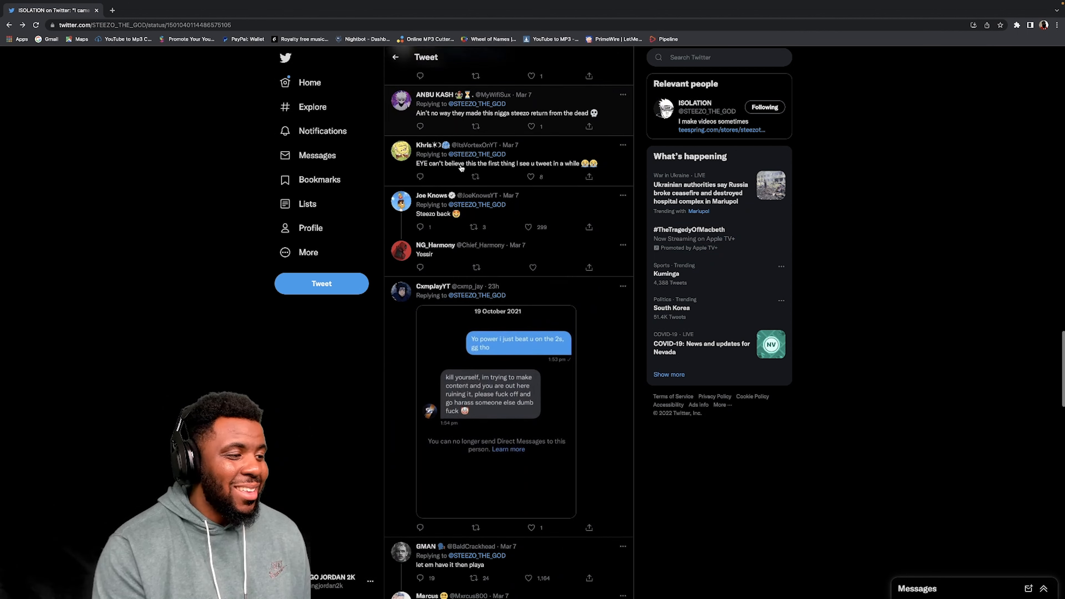
scroll(down, 3)
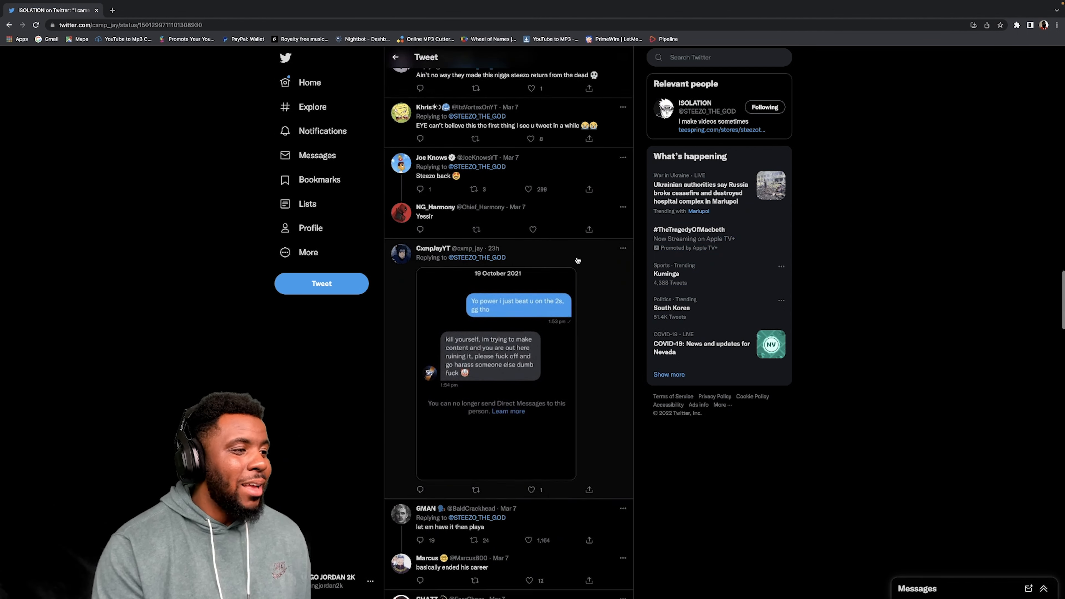
click(495, 339)
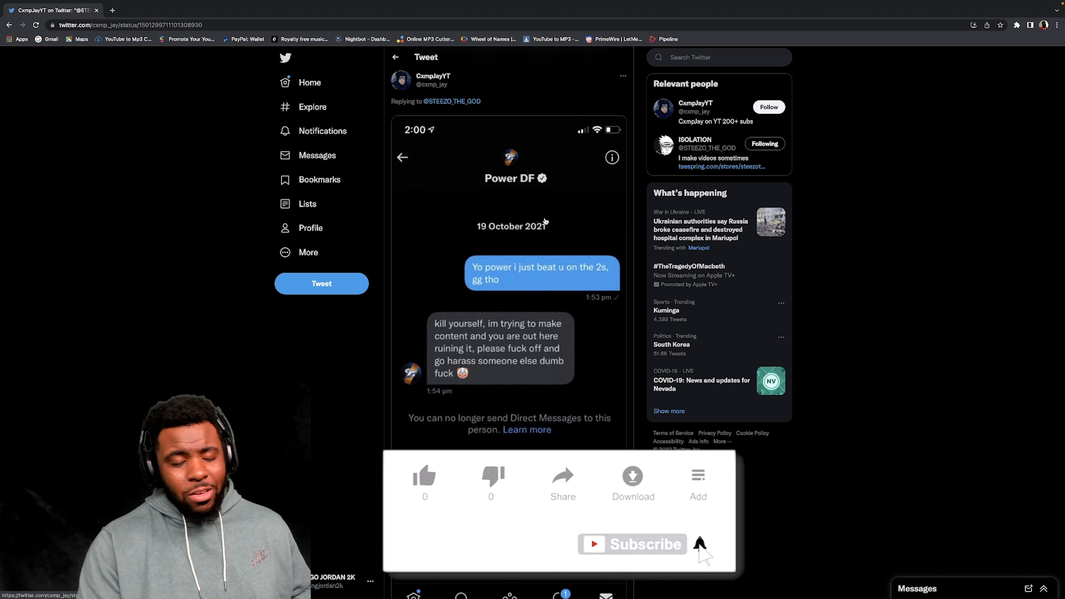
mouse_move(555, 518)
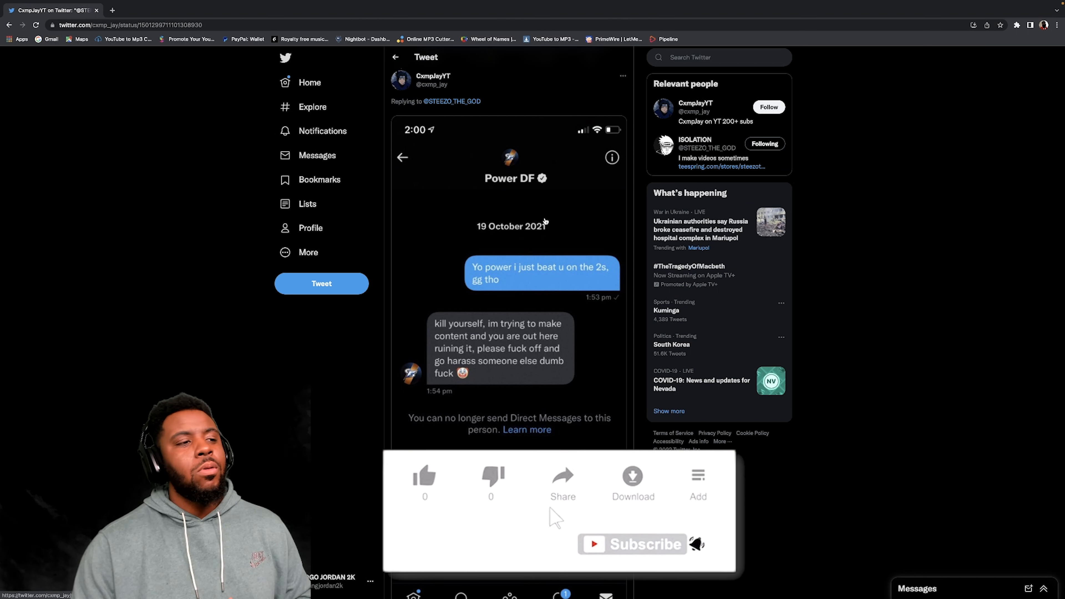
click(423, 475)
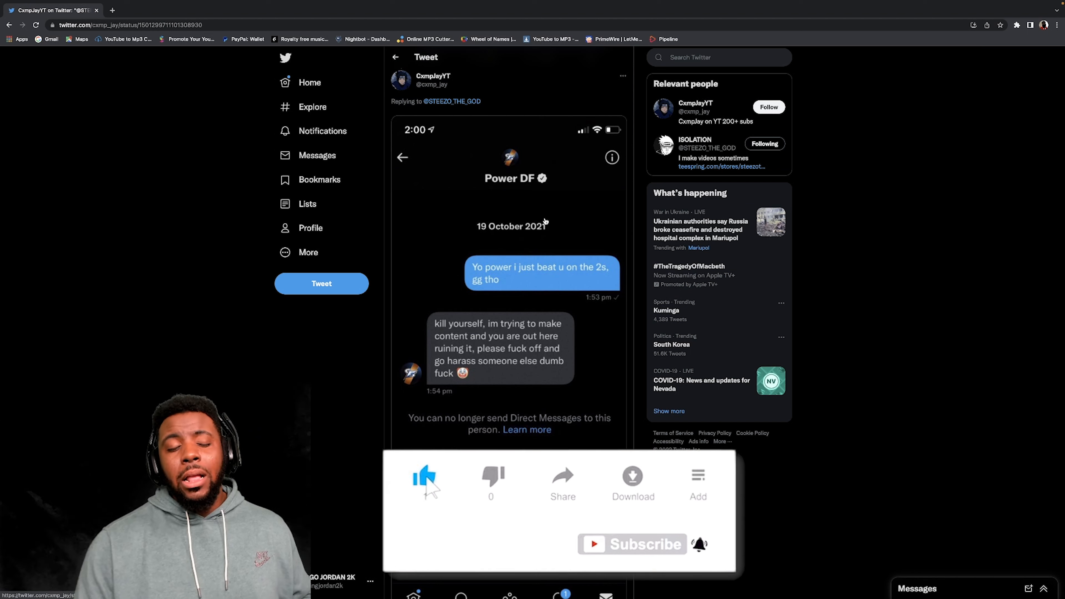